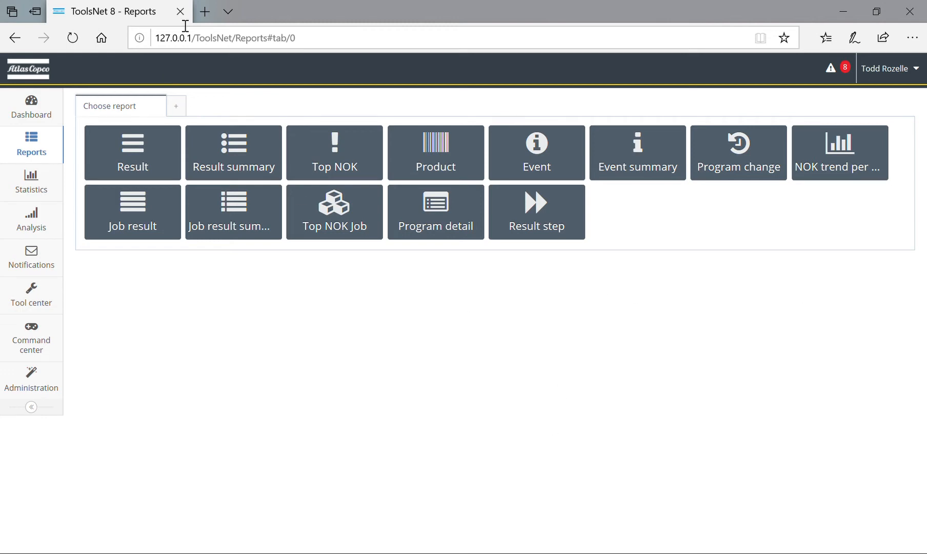
Switch from the report chooser to the Dashboard in the left navigation
left_click(30, 107)
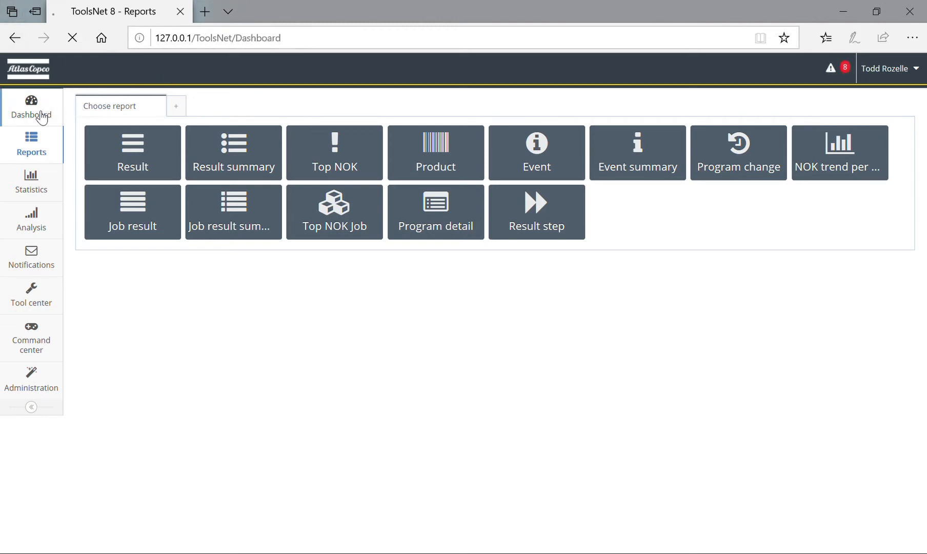
left_click(31, 107)
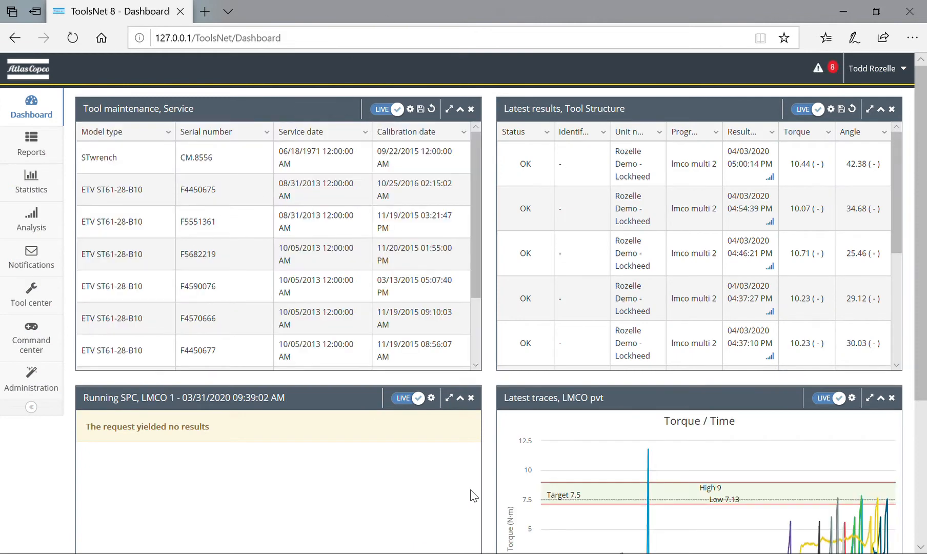
mouse_move(587, 312)
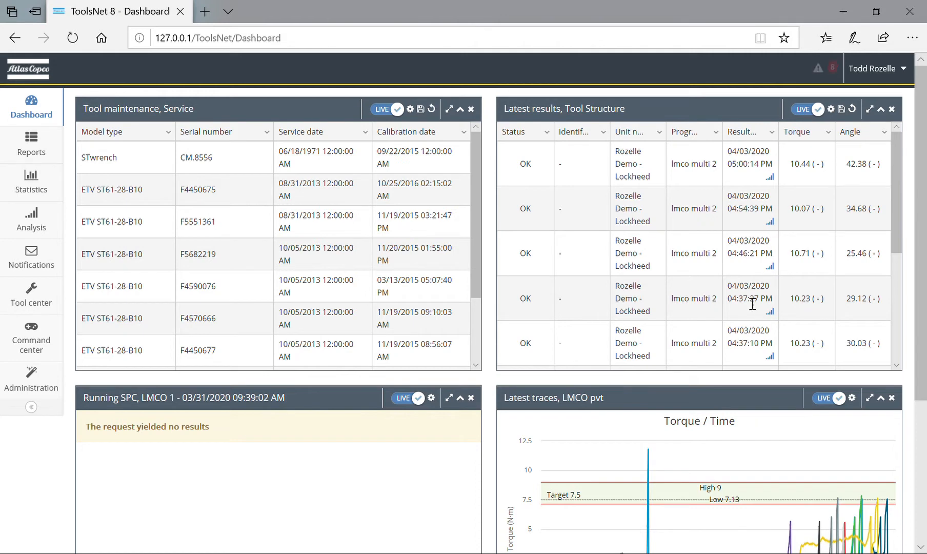
mouse_move(526, 188)
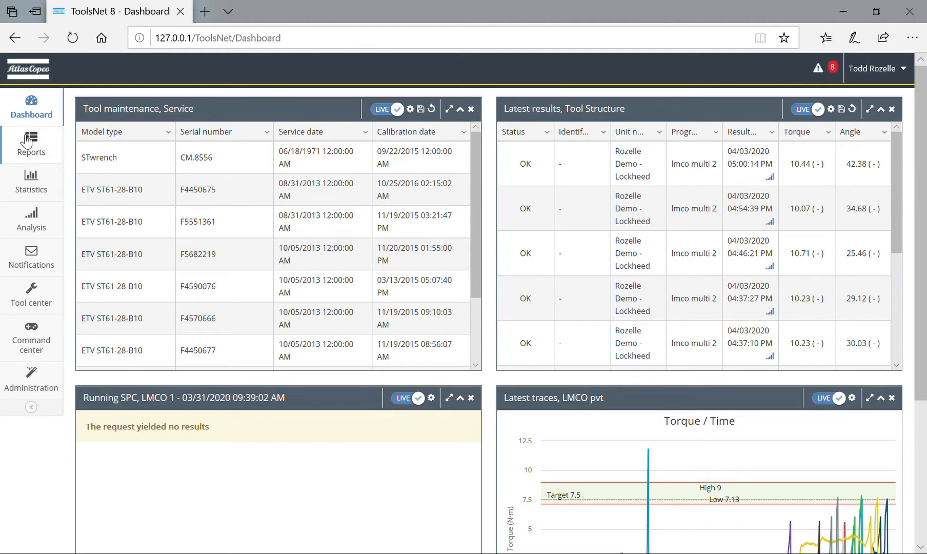
Start a Result report from Reports with the Shift filter left blank
left_click(31, 145)
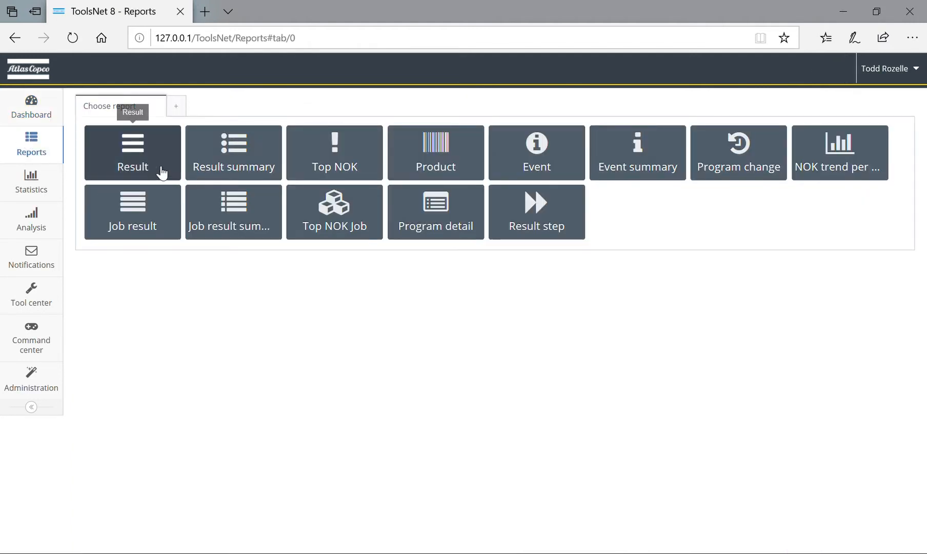
left_click(133, 153)
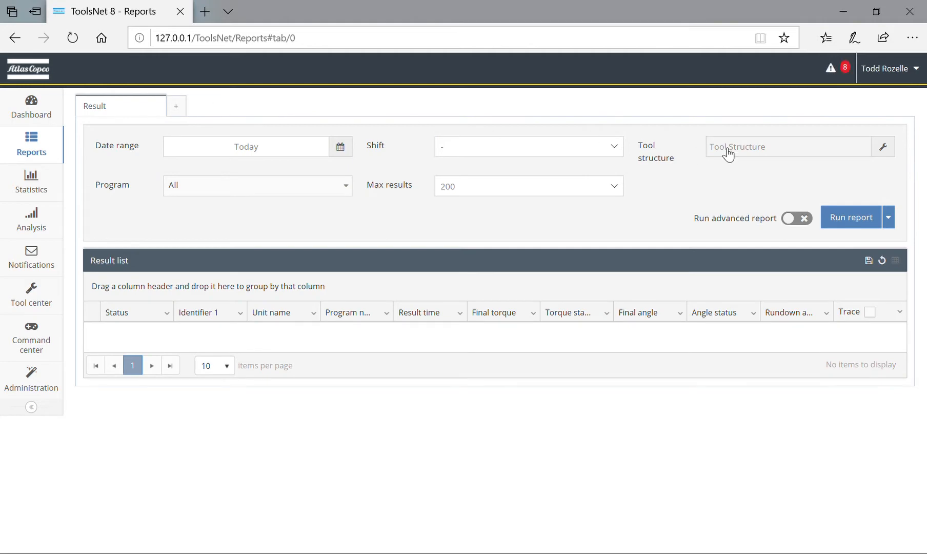
left_click(528, 145)
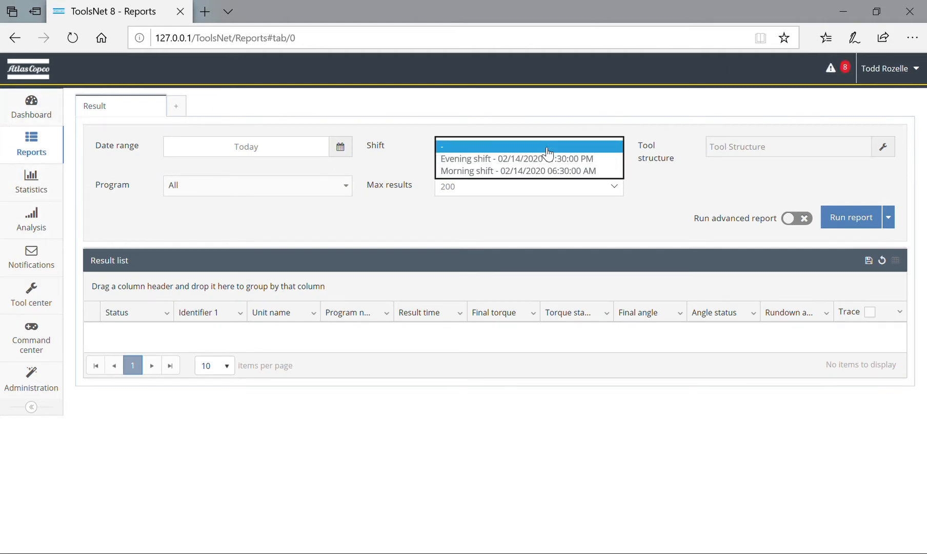
left_click(514, 146)
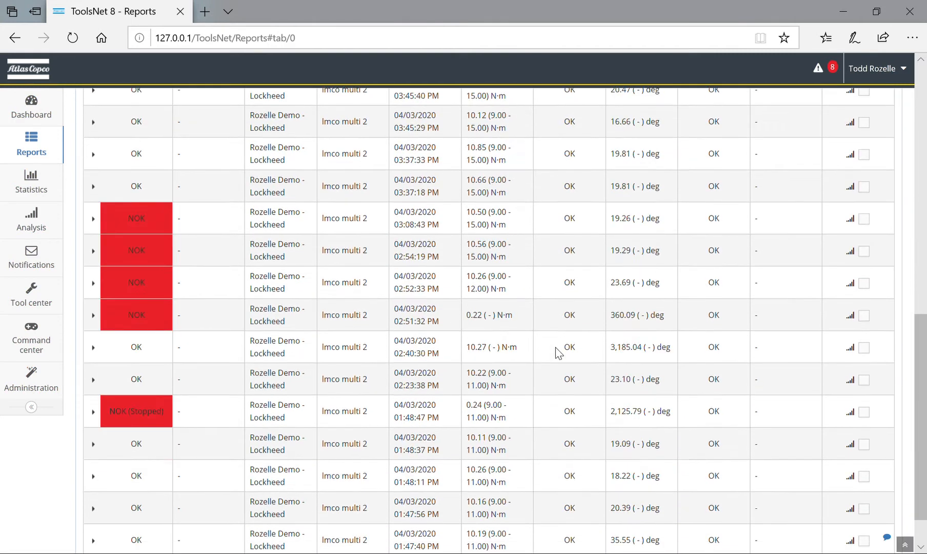
scroll("down", 3)
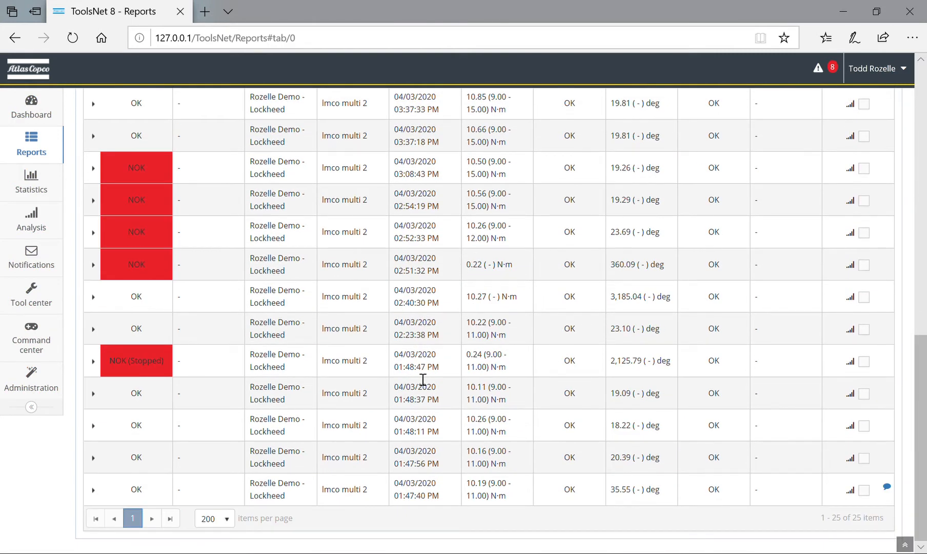
mouse_move(893, 408)
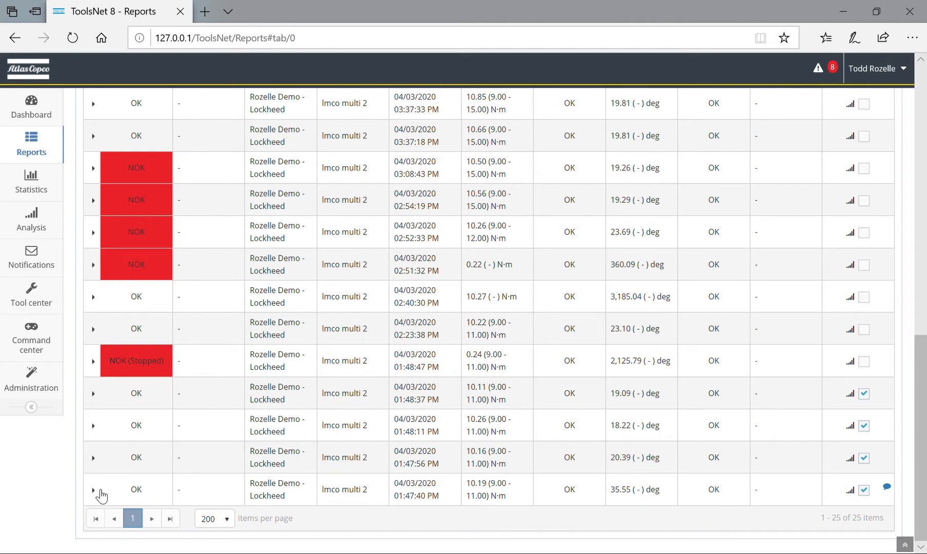
Expand the 01:47:40 PM result row and unfold its Overview to list the other details
left_click(93, 489)
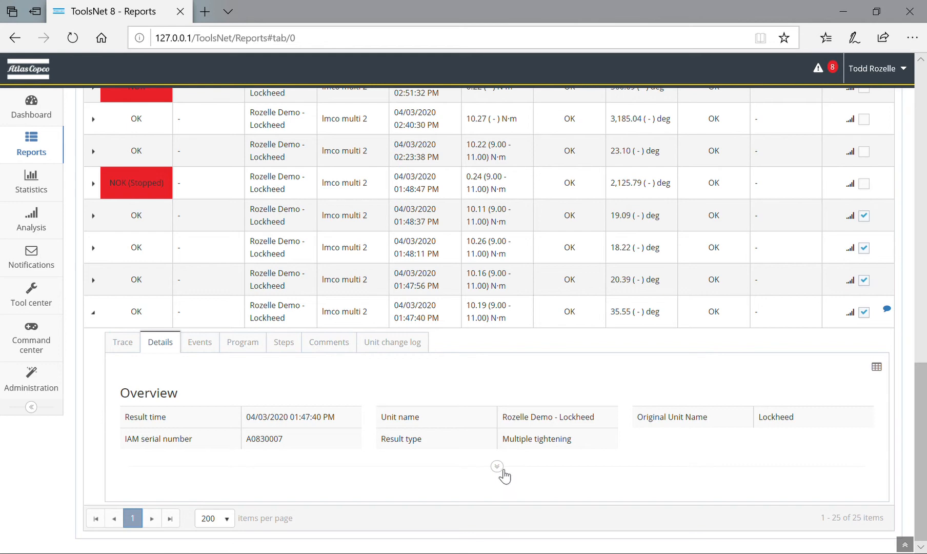
left_click(496, 467)
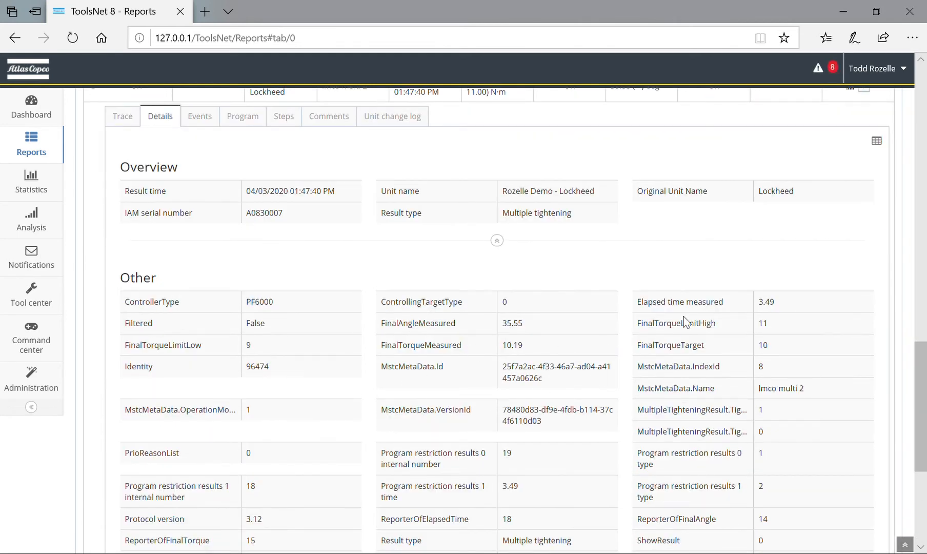
scroll("down", 3)
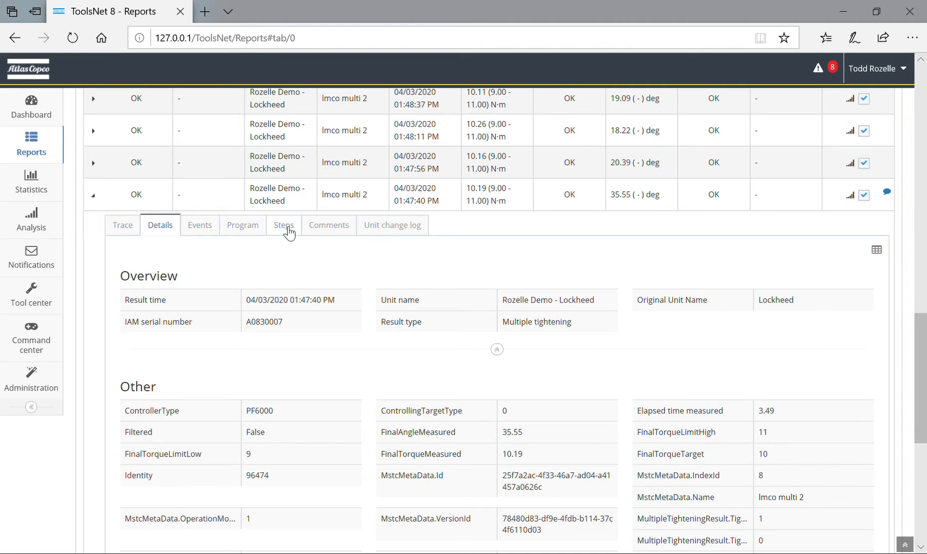
mouse_move(296, 230)
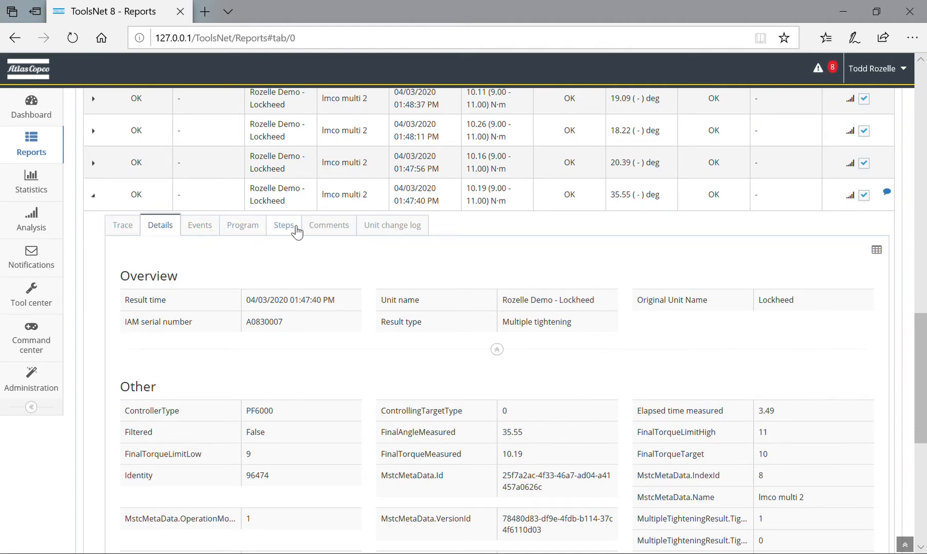
Switch the expanded row to Steps and expand step 1's parameters
left_click(284, 224)
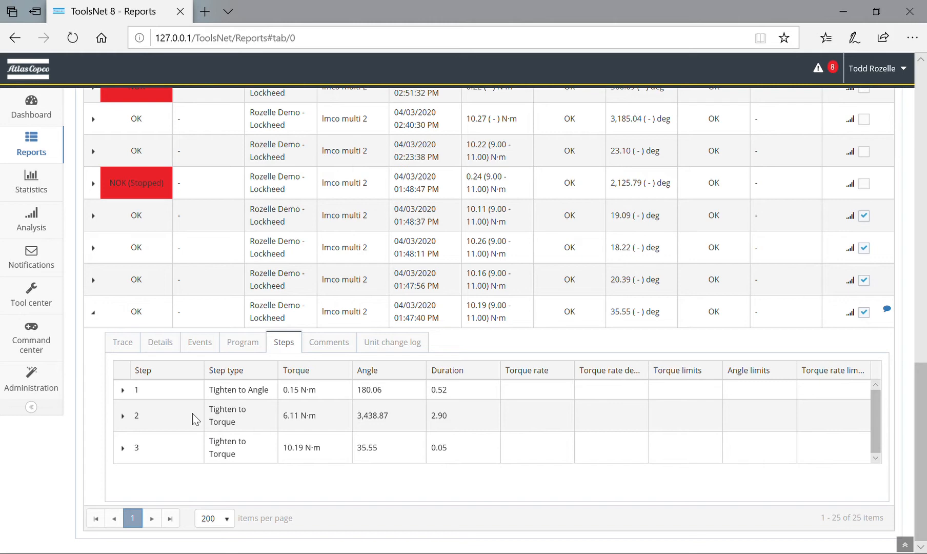
mouse_move(122, 394)
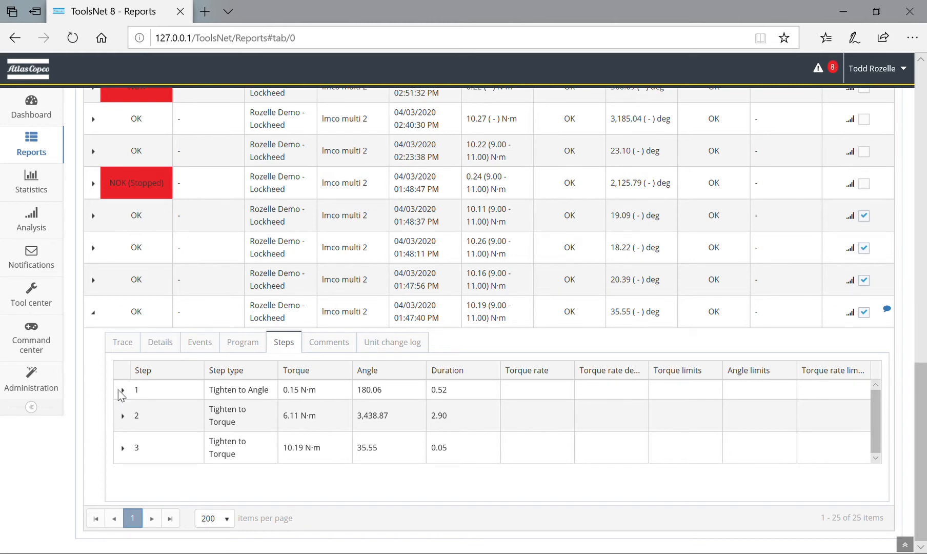
mouse_move(123, 394)
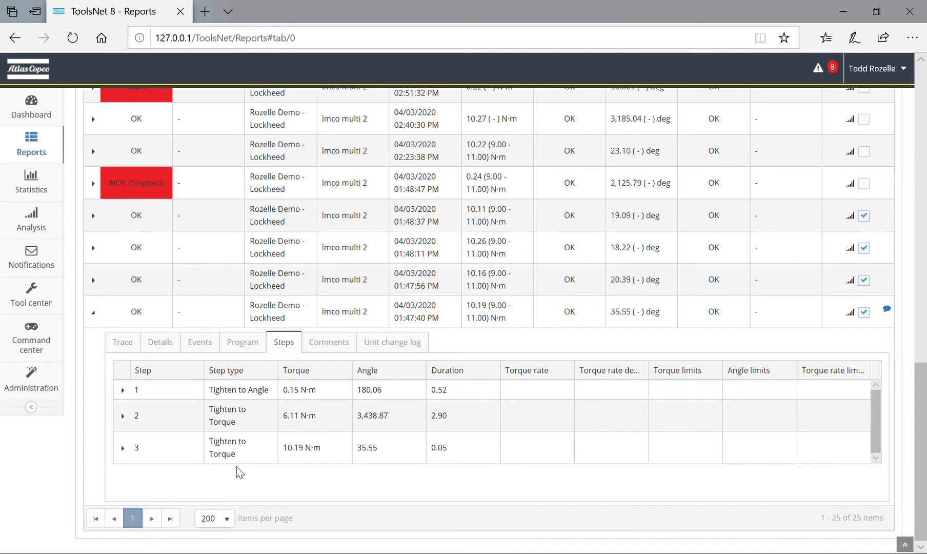
mouse_move(125, 394)
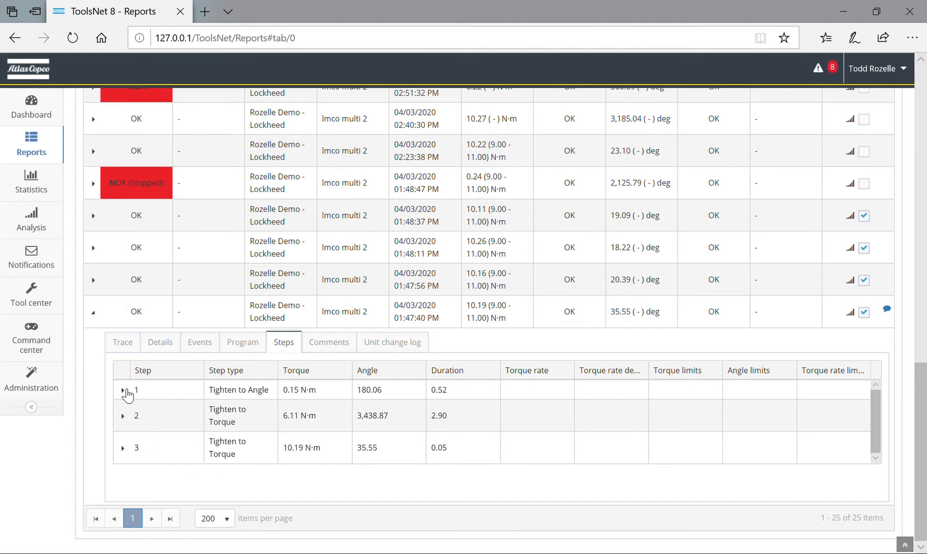
left_click(123, 389)
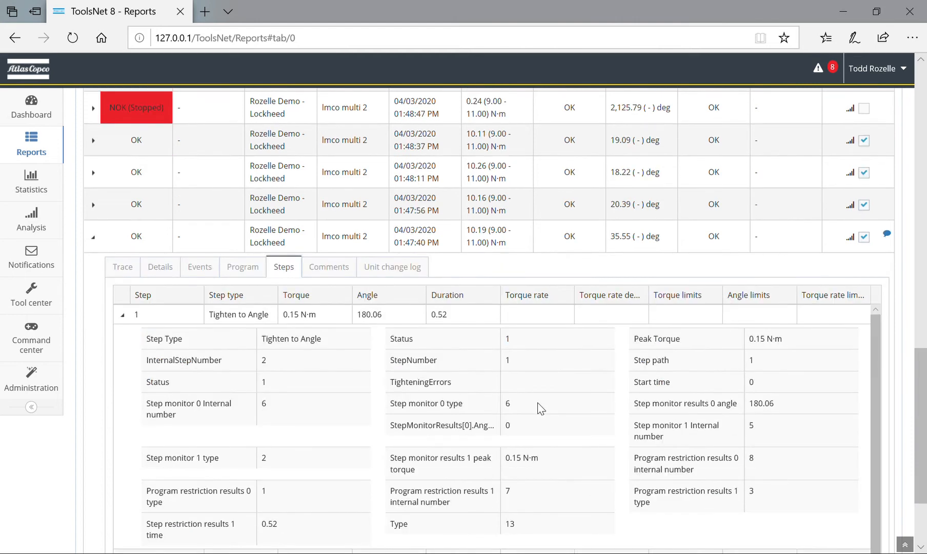
Expand step 2 in the Steps table, the Tighten to Torque step at 6.11 N·m
scroll("down", 3)
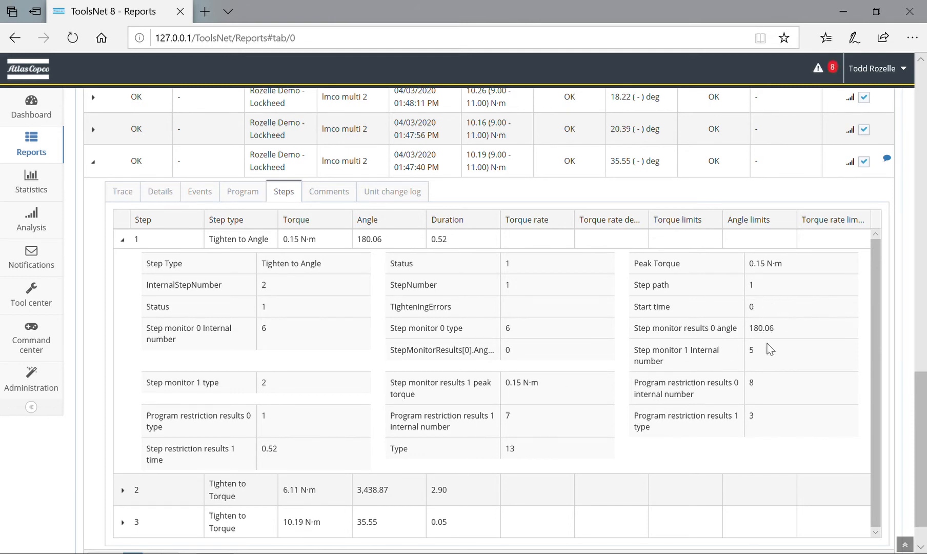
scroll("down", 3)
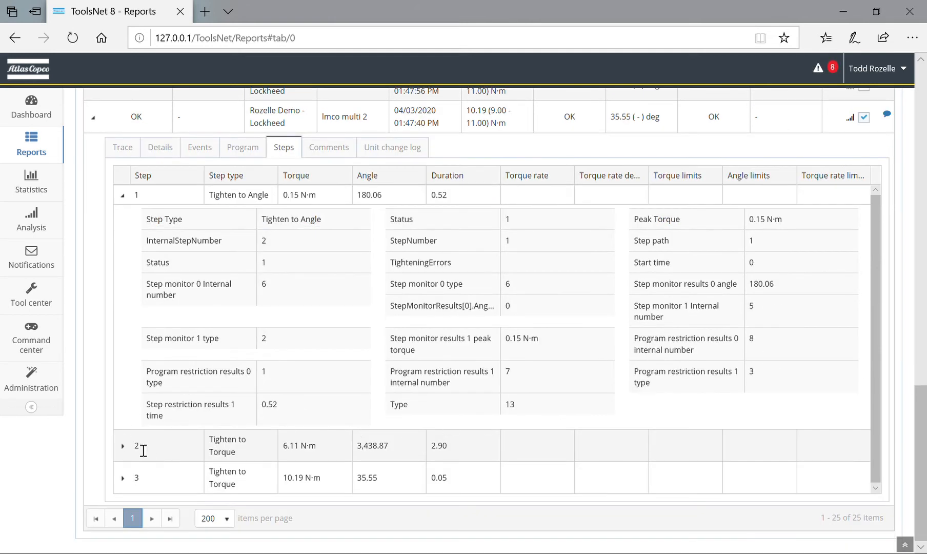
left_click(123, 445)
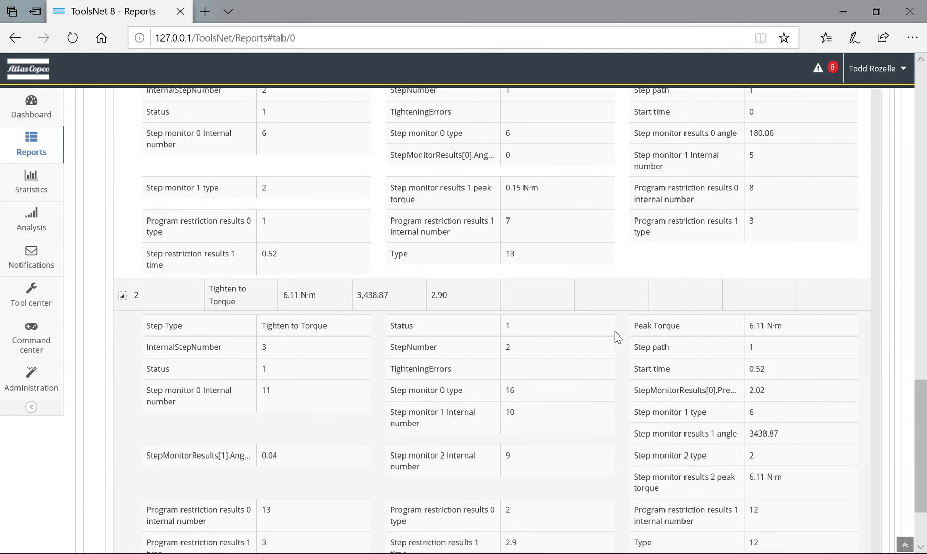
scroll("down", 3)
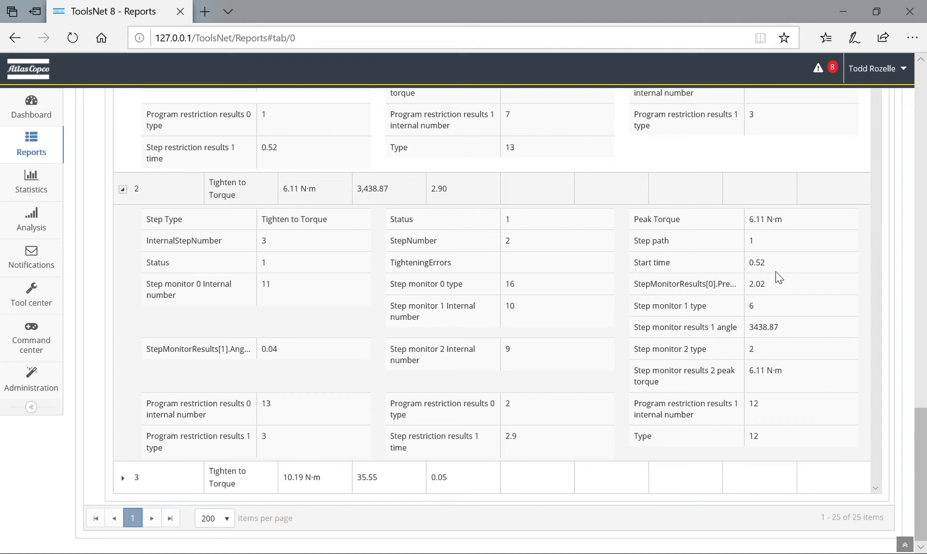
mouse_move(771, 289)
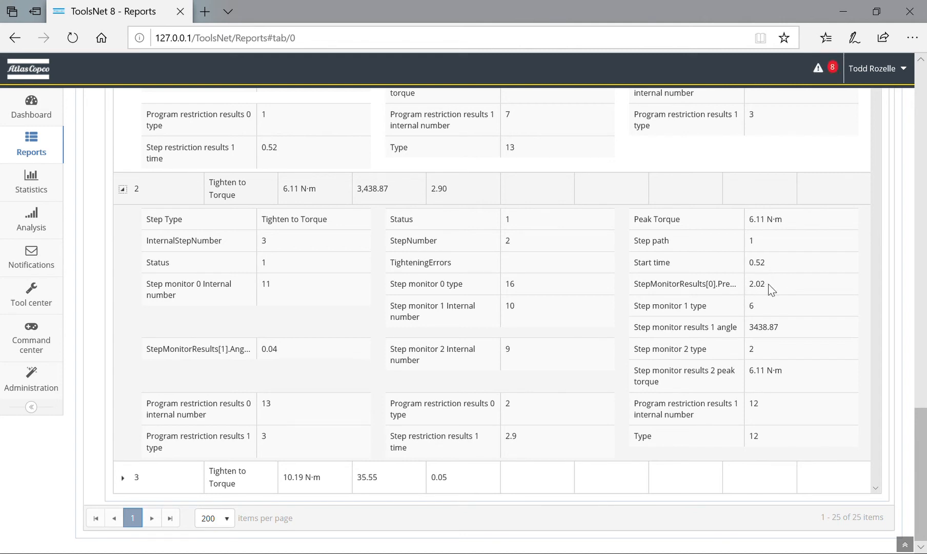
Select step 2's PrevailingTorque value 2.02 and move down to step 3
double_click(758, 284)
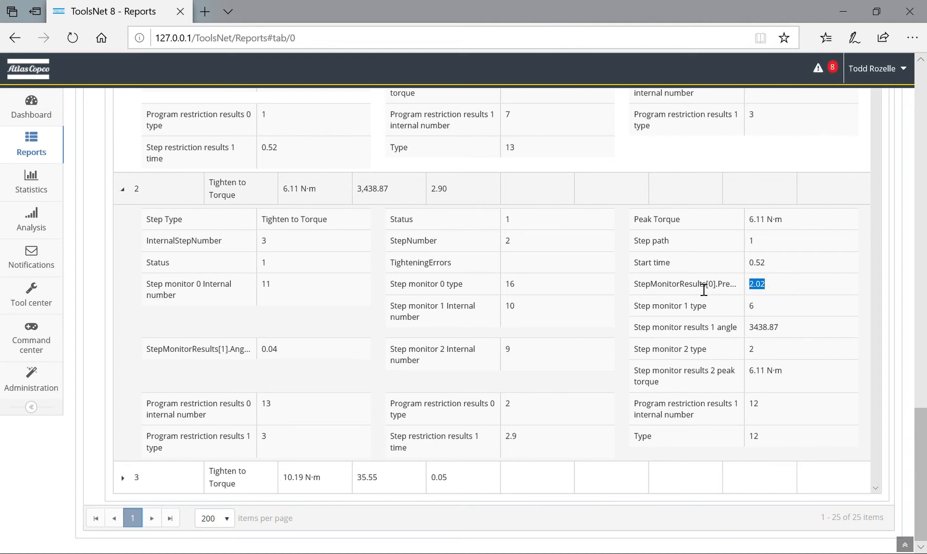
mouse_move(569, 309)
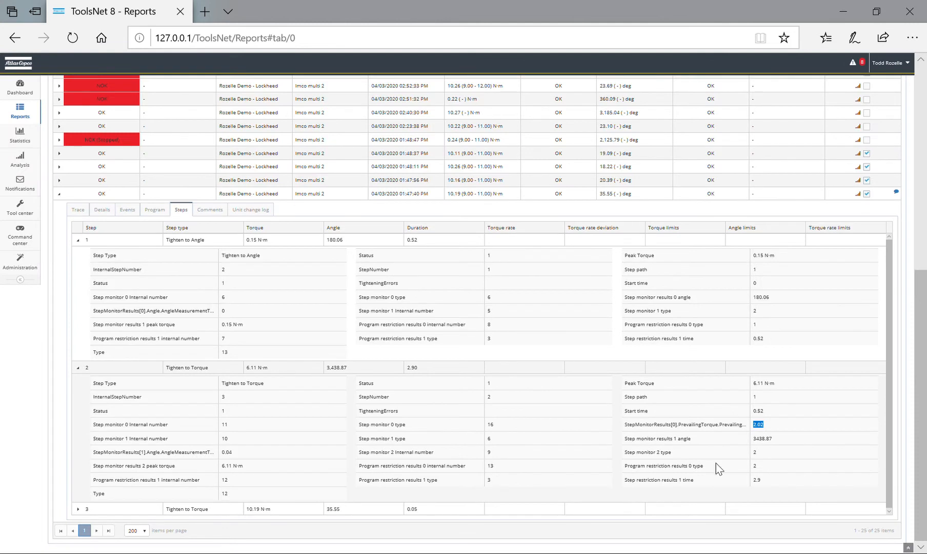
mouse_move(678, 433)
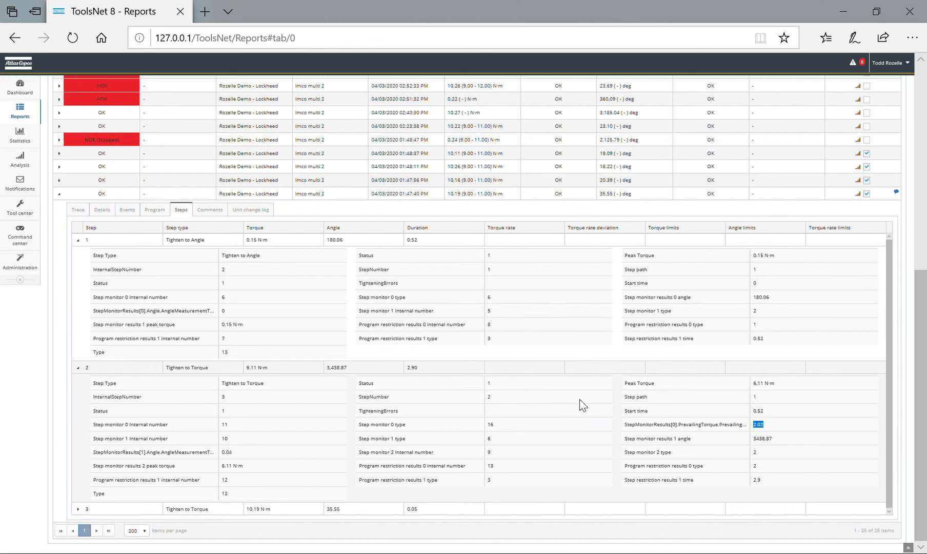
scroll("down", 3)
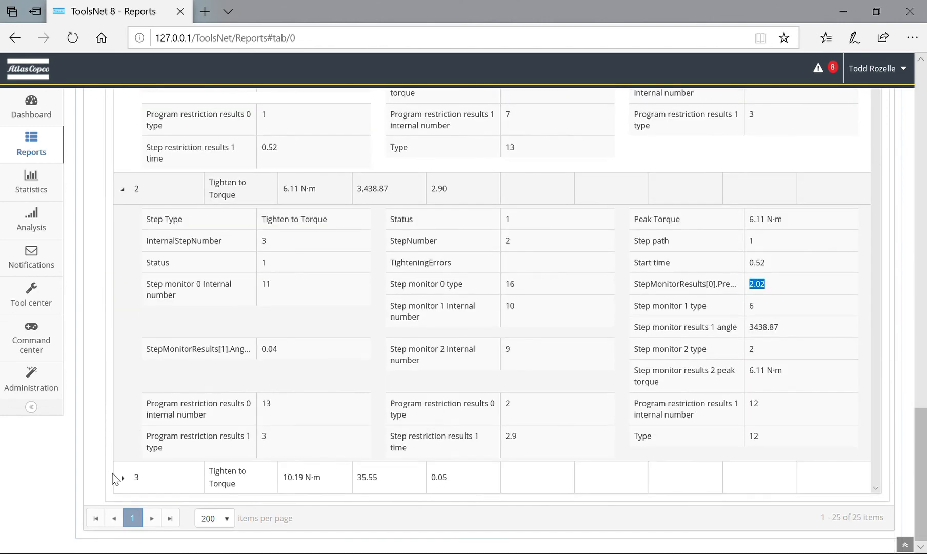
scroll("down", 3)
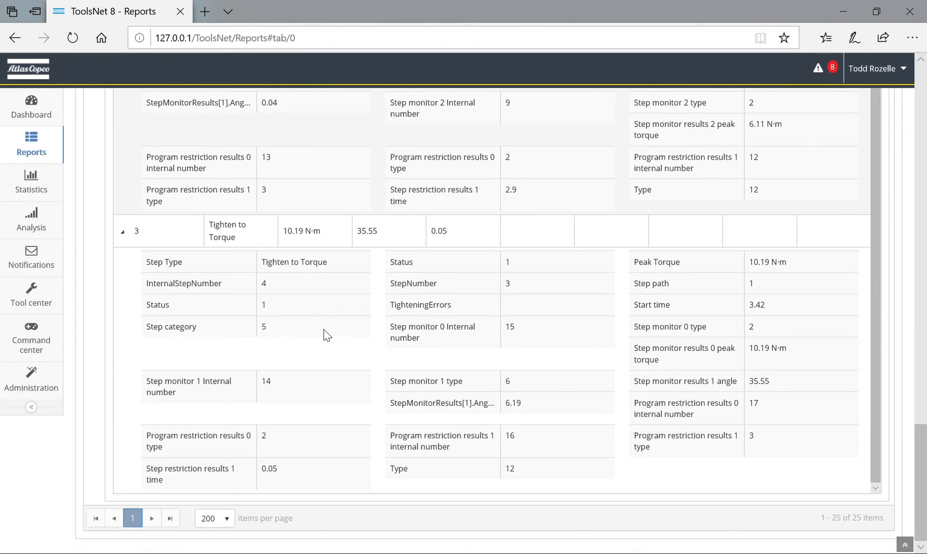